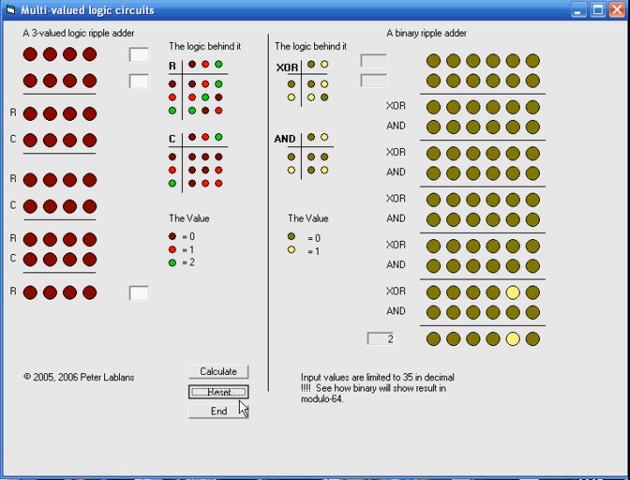
# - Reset both adders so the binary result of 2 and all inputs are cleared
pyautogui.click(210, 390)
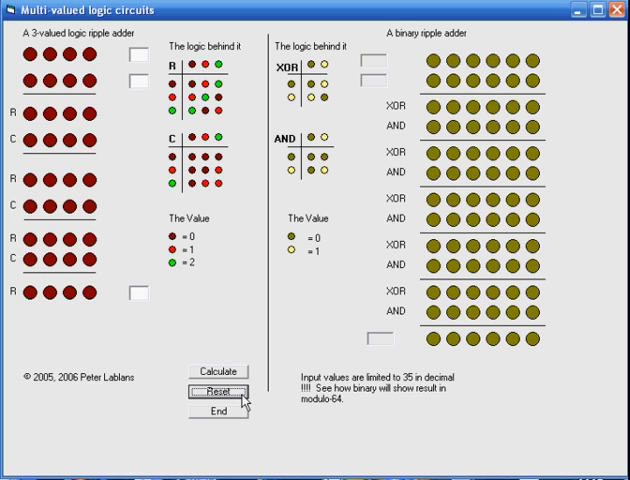
pyautogui.moveTo(356, 356)
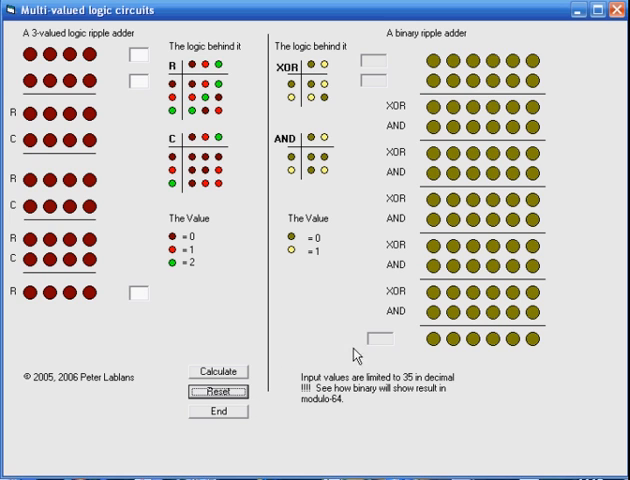
pyautogui.moveTo(484, 336)
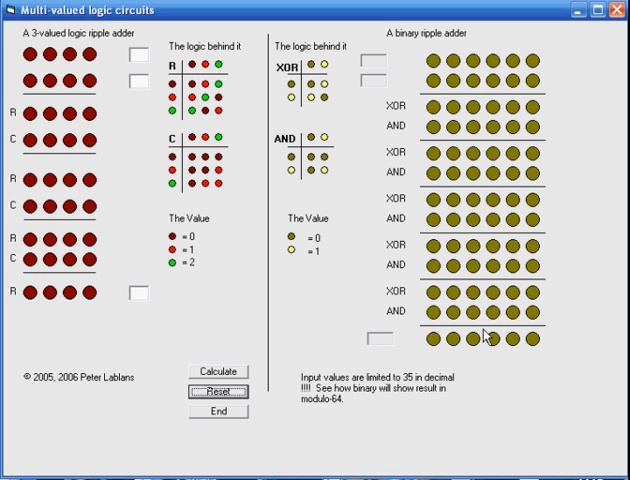
pyautogui.moveTo(498, 320)
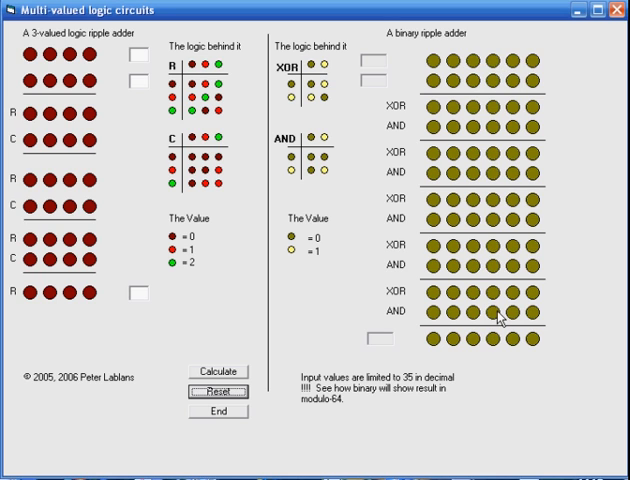
pyautogui.moveTo(88, 130)
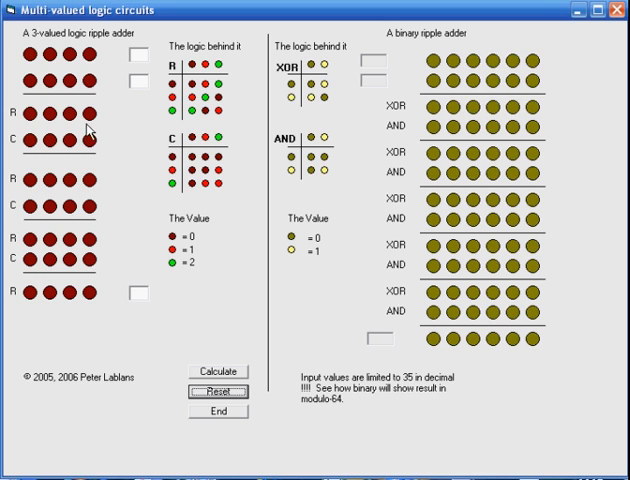
pyautogui.moveTo(110, 292)
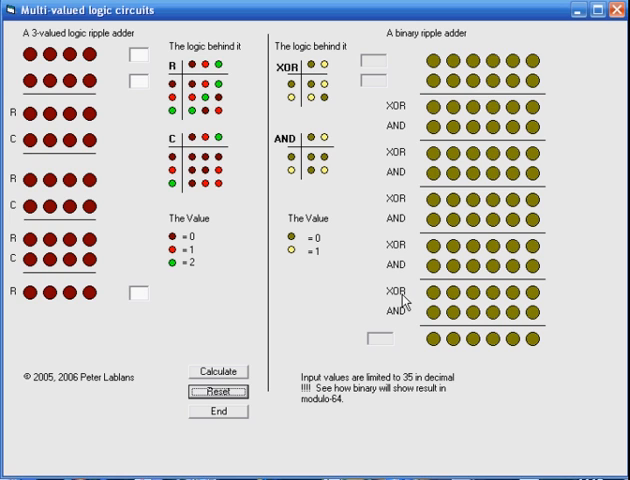
pyautogui.moveTo(308, 252)
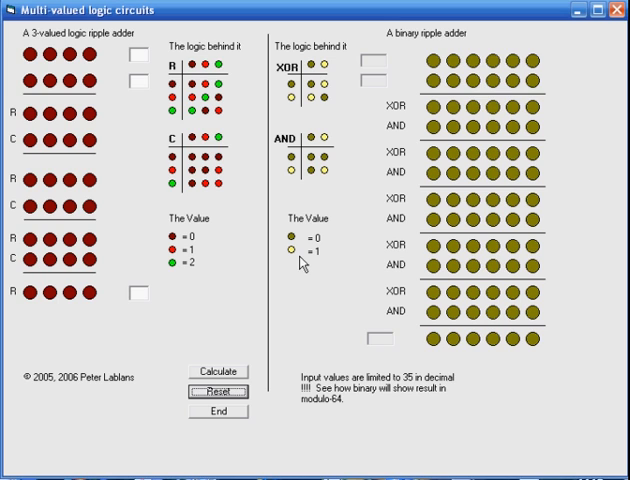
pyautogui.moveTo(456, 68)
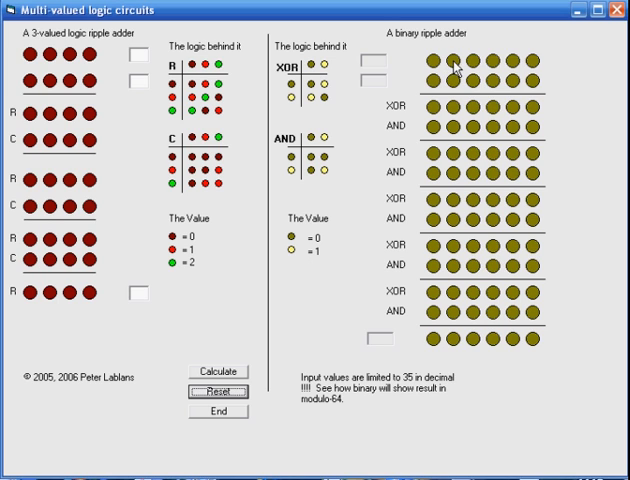
pyautogui.moveTo(80, 104)
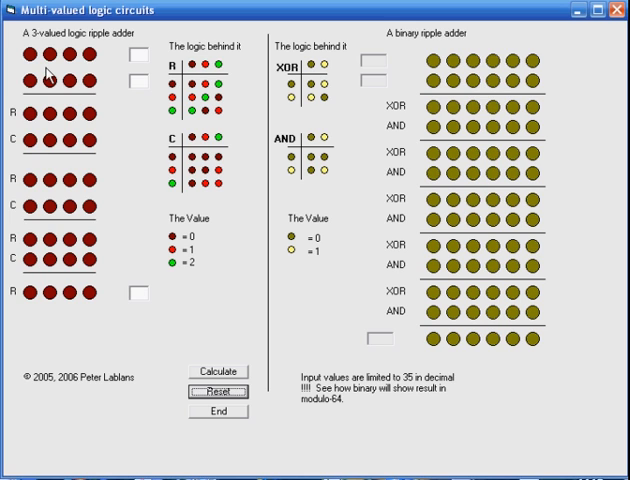
pyautogui.moveTo(216, 82)
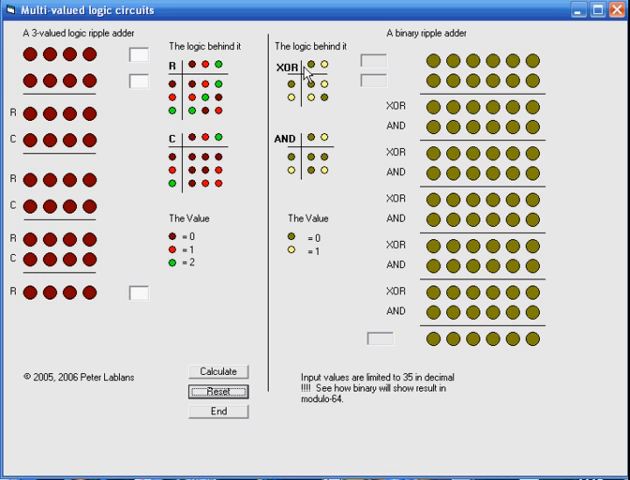
pyautogui.moveTo(308, 76)
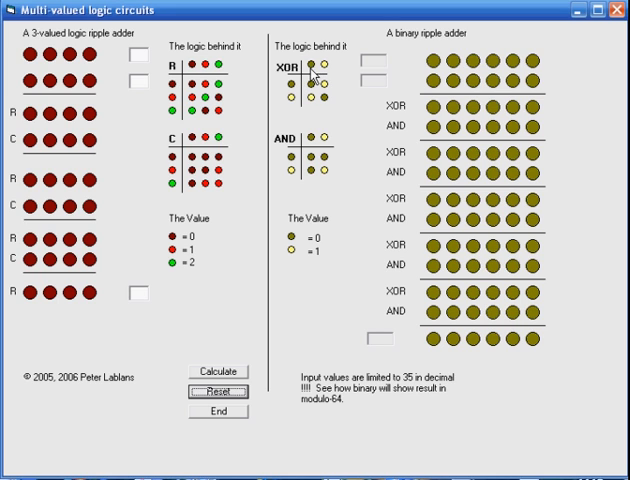
pyautogui.moveTo(312, 78)
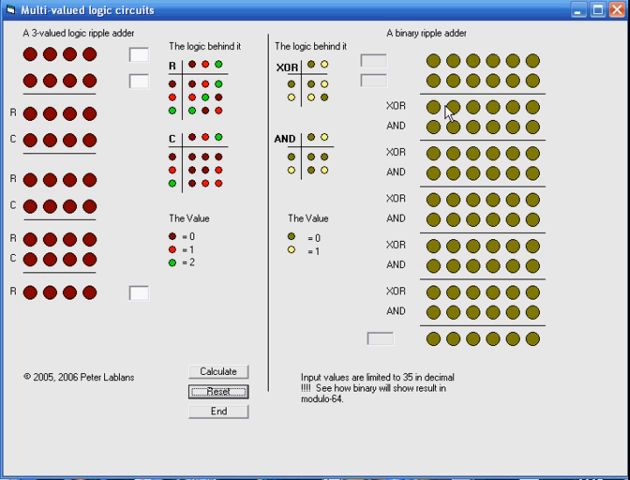
pyautogui.moveTo(448, 112)
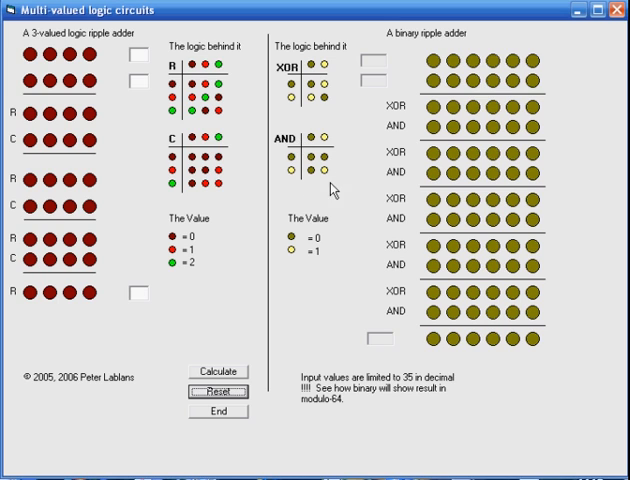
pyautogui.moveTo(332, 196)
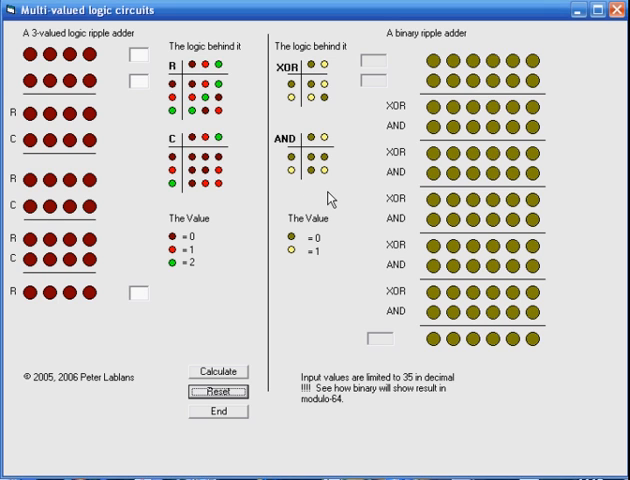
pyautogui.moveTo(446, 184)
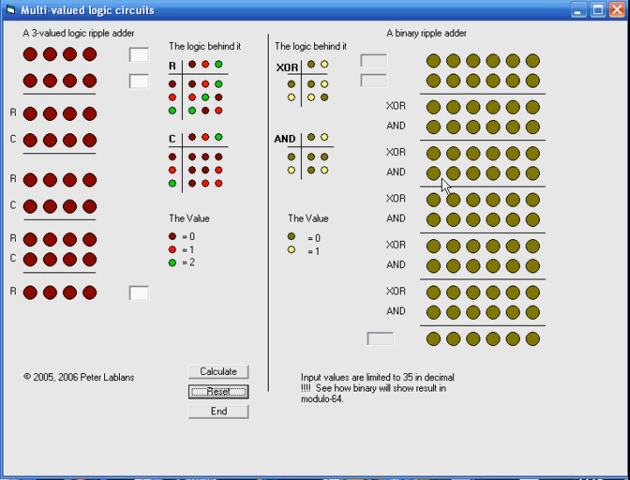
pyautogui.moveTo(484, 74)
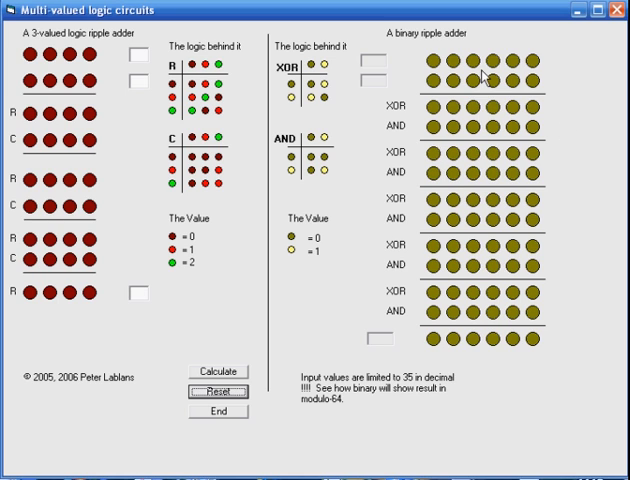
pyautogui.moveTo(544, 96)
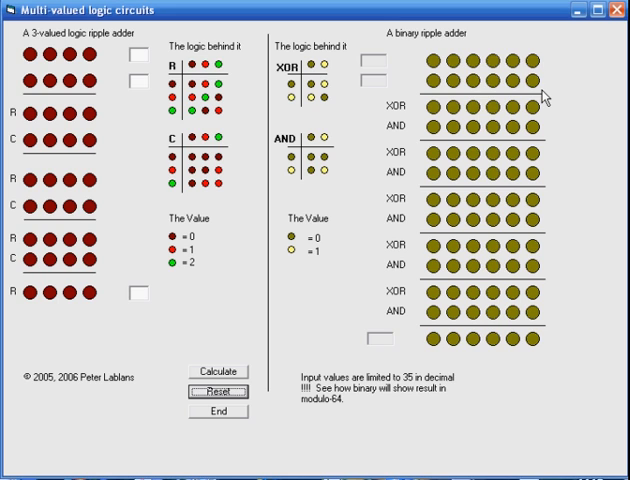
pyautogui.moveTo(438, 116)
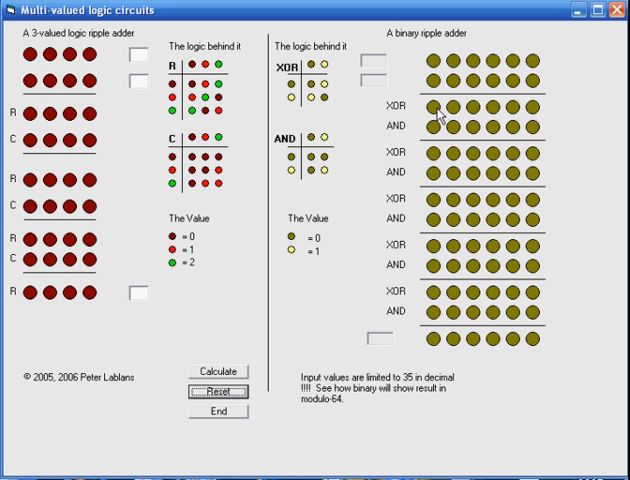
pyautogui.moveTo(544, 118)
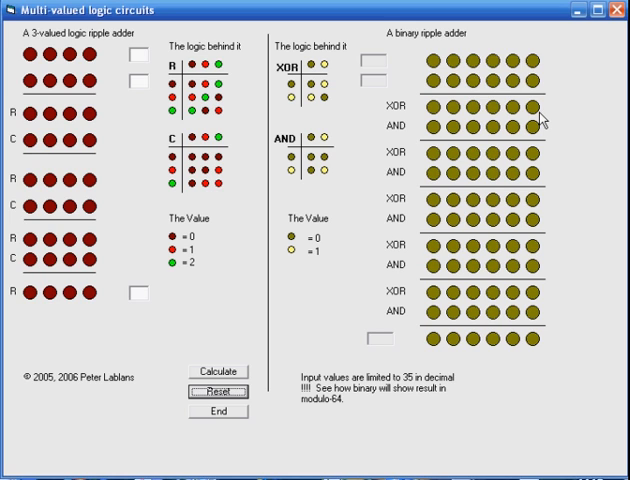
pyautogui.moveTo(544, 116)
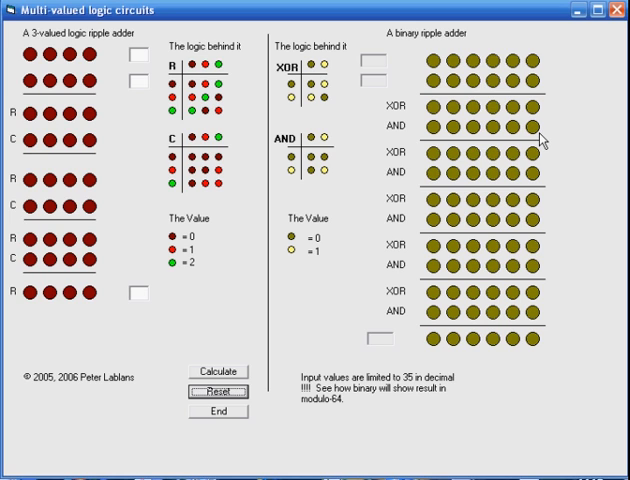
pyautogui.moveTo(538, 130)
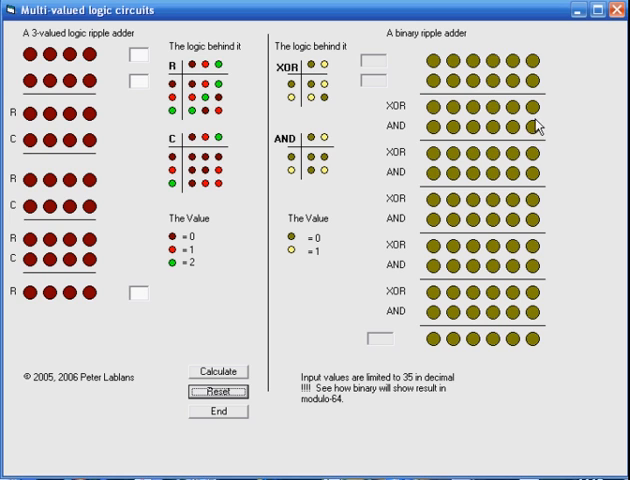
pyautogui.moveTo(556, 92)
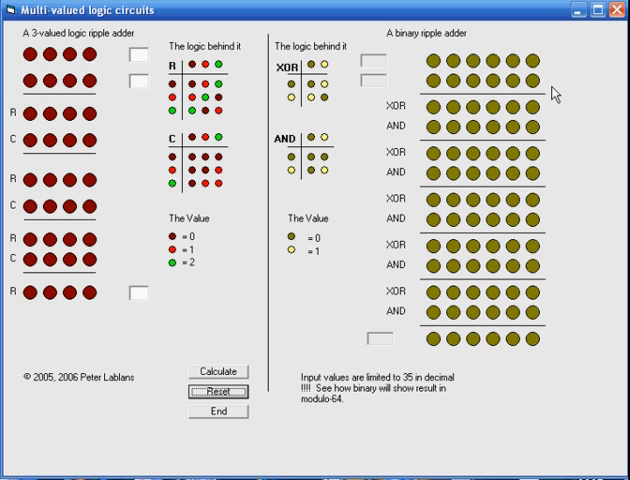
pyautogui.moveTo(500, 188)
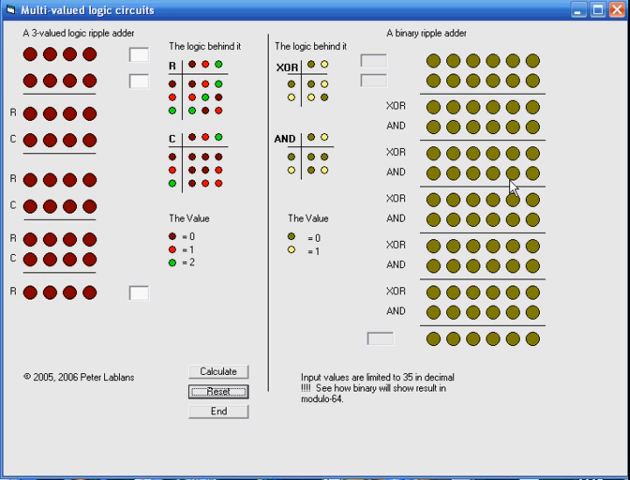
pyautogui.moveTo(478, 196)
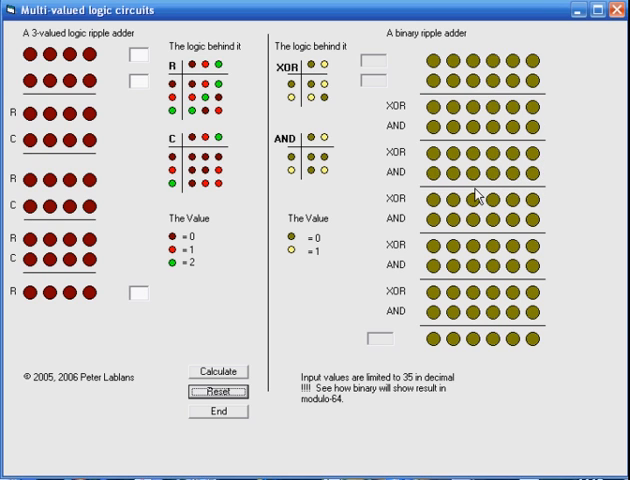
pyautogui.moveTo(446, 234)
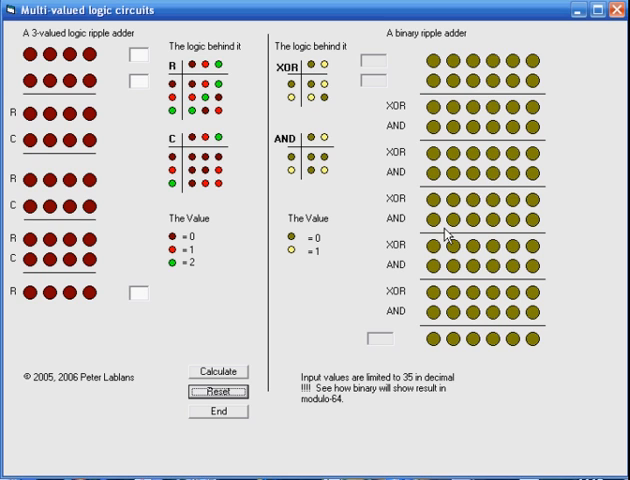
pyautogui.moveTo(446, 352)
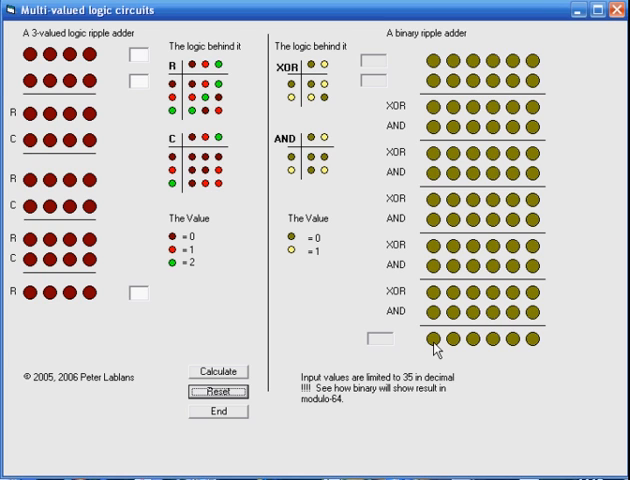
pyautogui.moveTo(412, 200)
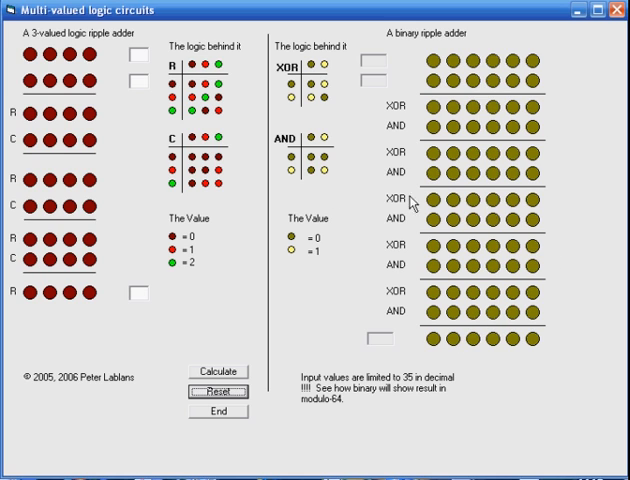
pyautogui.moveTo(96, 114)
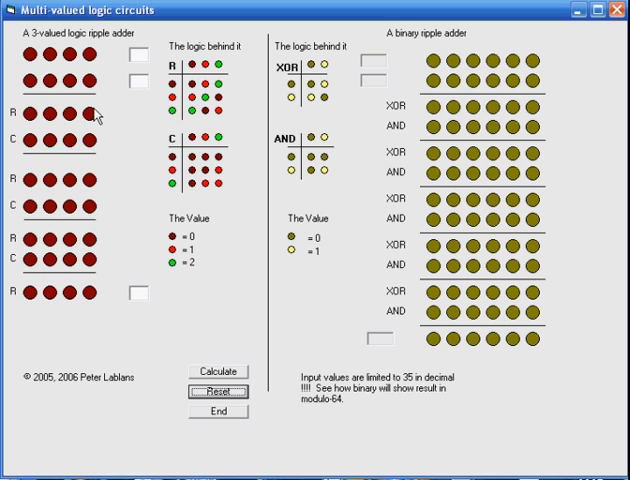
pyautogui.moveTo(200, 80)
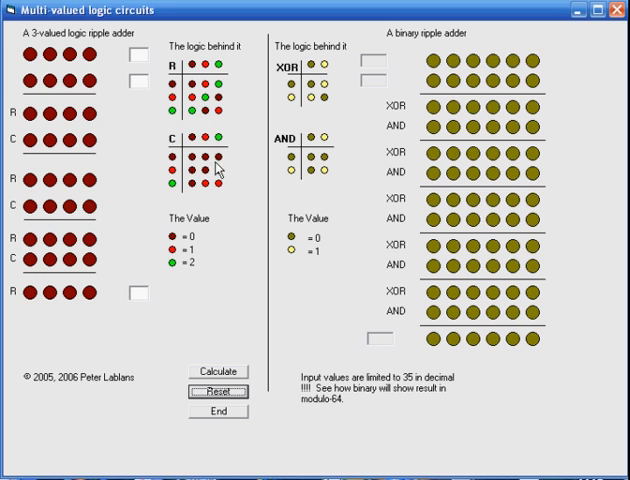
pyautogui.moveTo(476, 110)
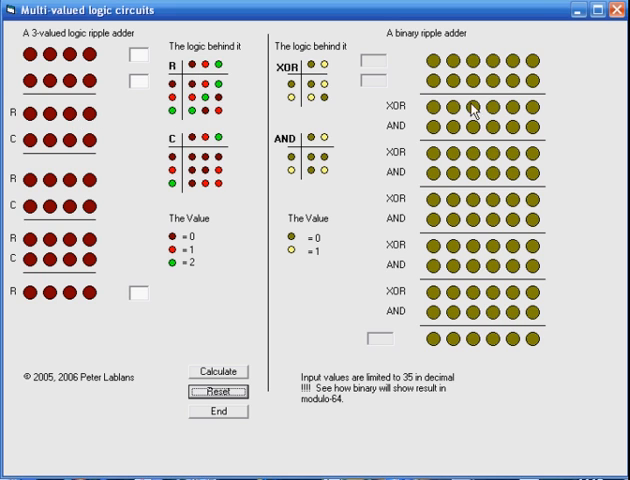
pyautogui.moveTo(160, 272)
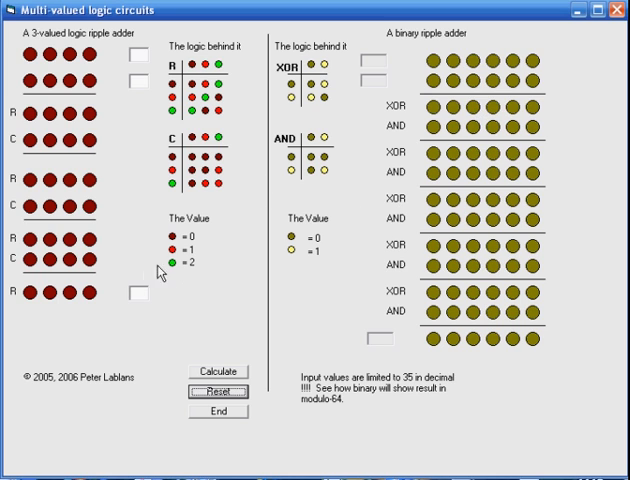
pyautogui.moveTo(96, 106)
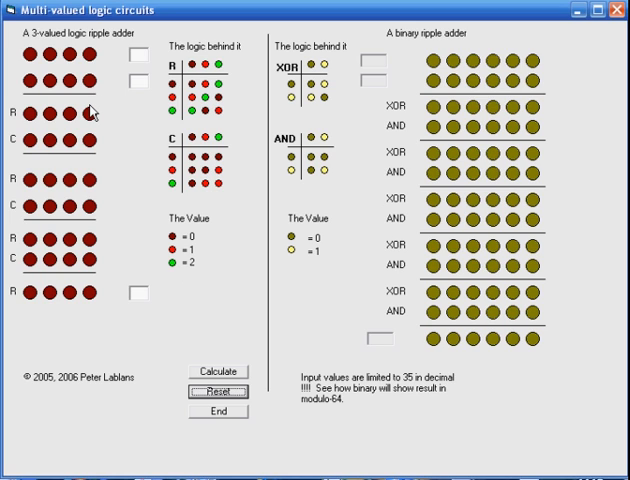
pyautogui.moveTo(88, 138)
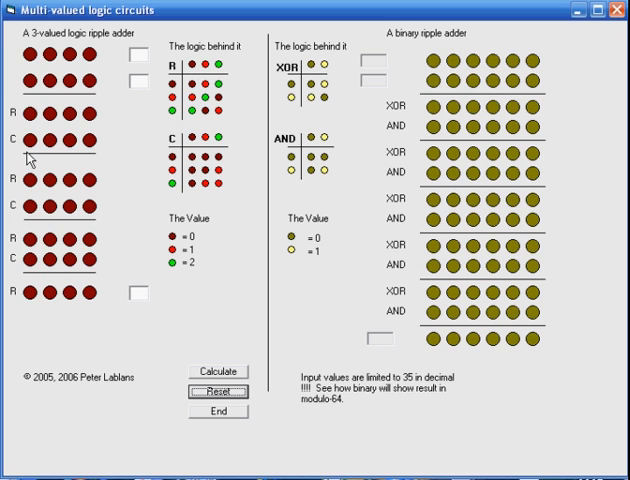
pyautogui.moveTo(64, 128)
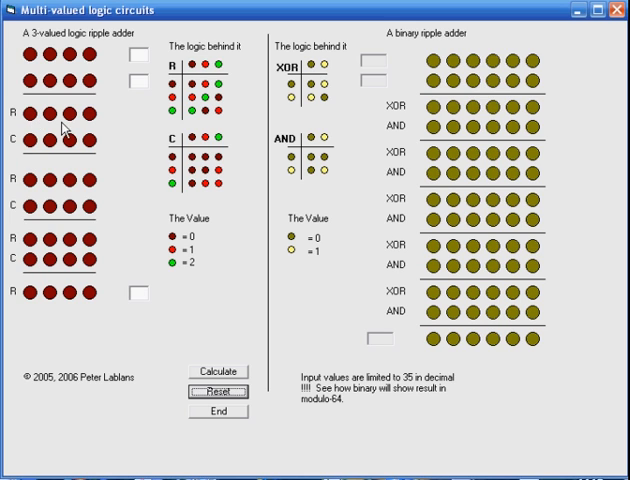
pyautogui.moveTo(96, 132)
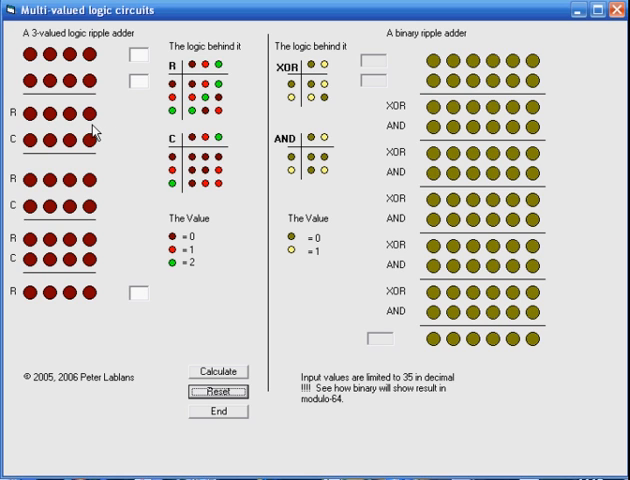
pyautogui.moveTo(96, 160)
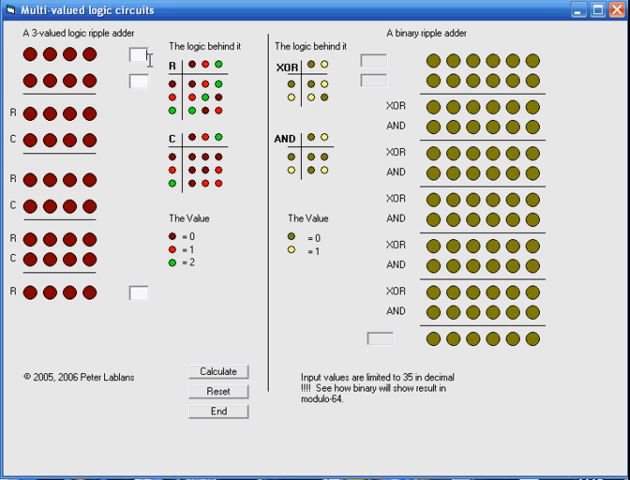
# - Calculate 1 plus 1 on both the ternary and binary ripple adders, giving 2
pyautogui.write('1')
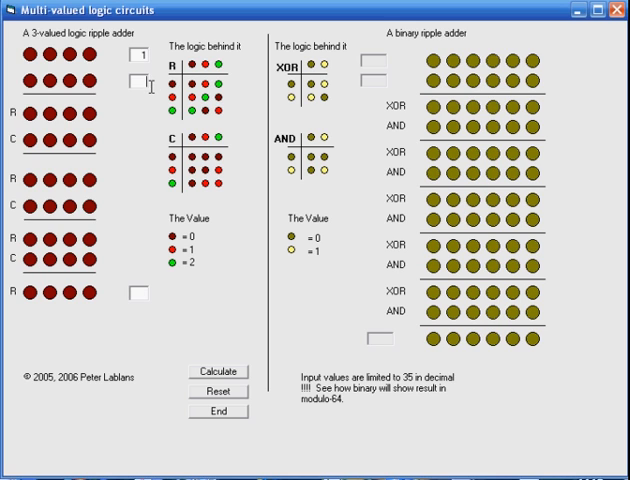
pyautogui.write('1')
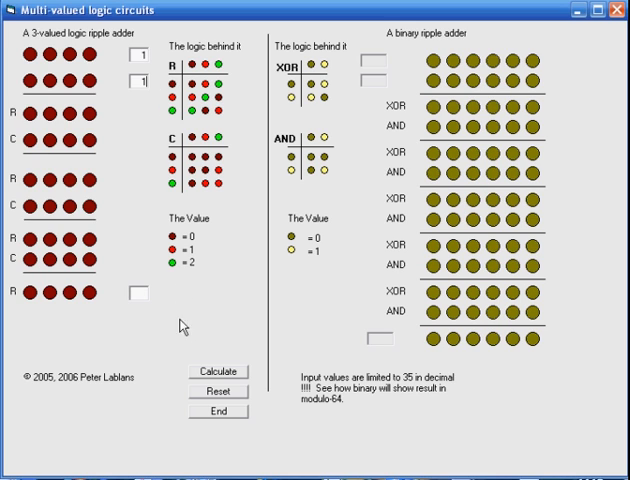
pyautogui.moveTo(224, 390)
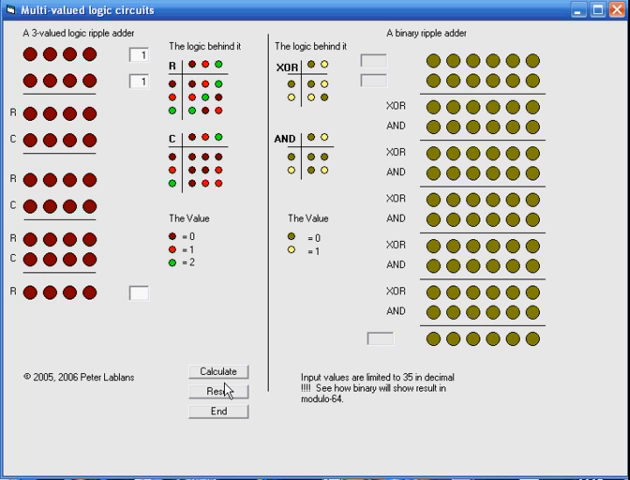
pyautogui.click(212, 372)
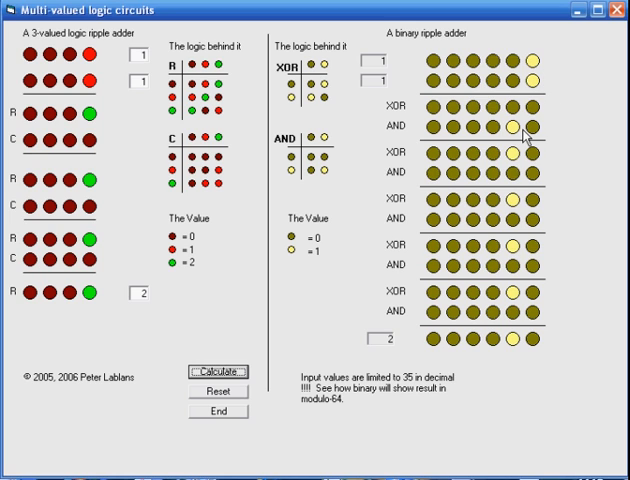
pyautogui.moveTo(524, 172)
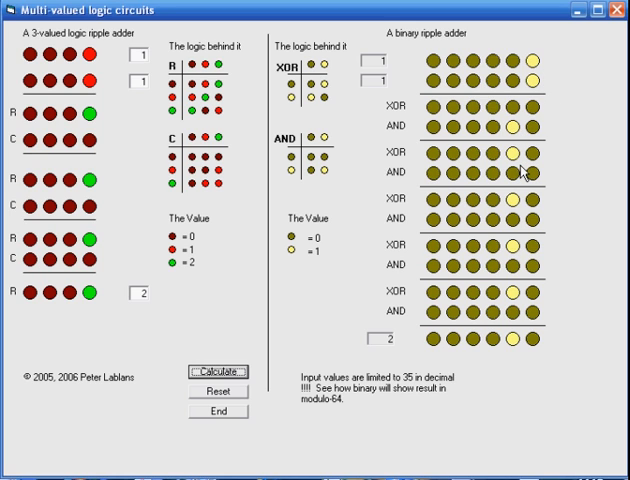
pyautogui.moveTo(550, 162)
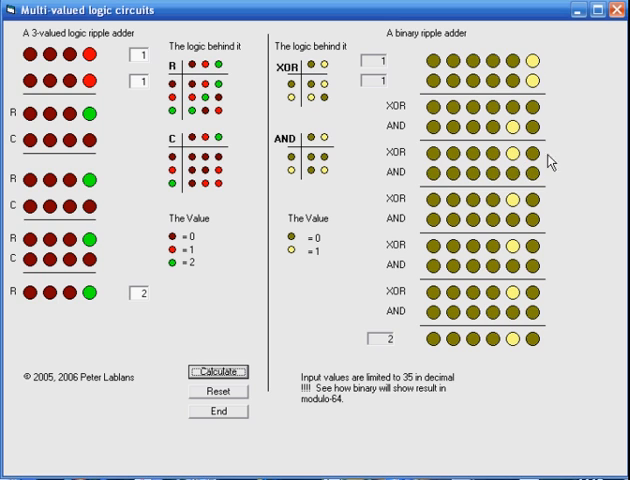
pyautogui.moveTo(500, 200)
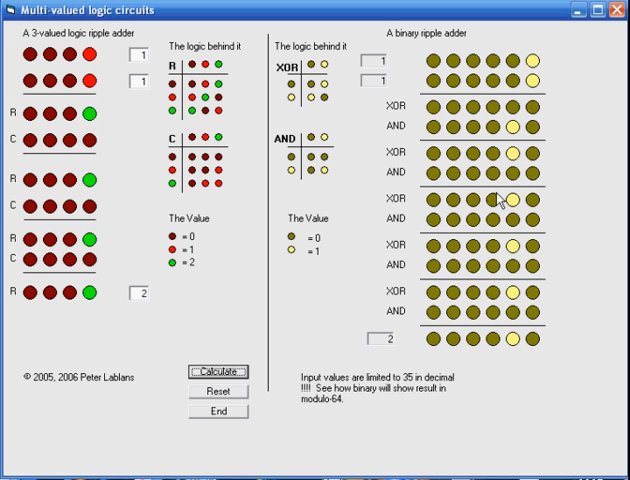
pyautogui.moveTo(420, 348)
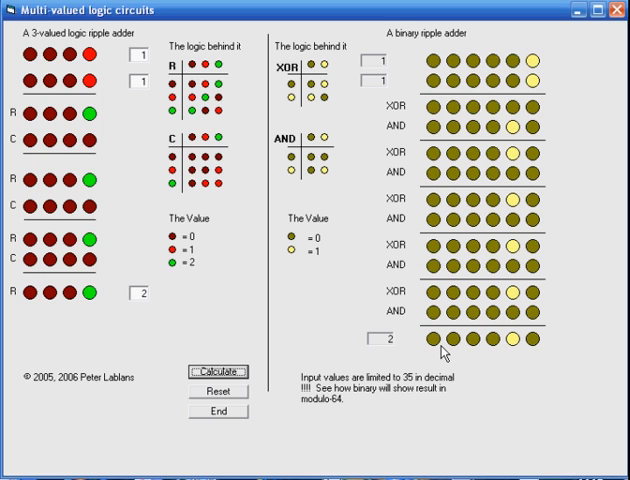
pyautogui.moveTo(520, 158)
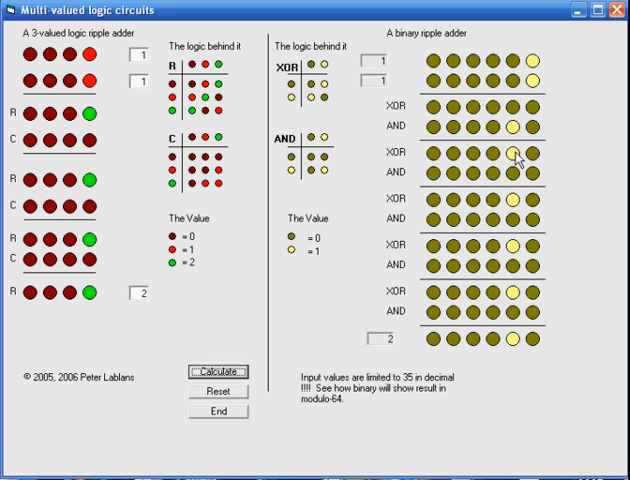
pyautogui.moveTo(256, 168)
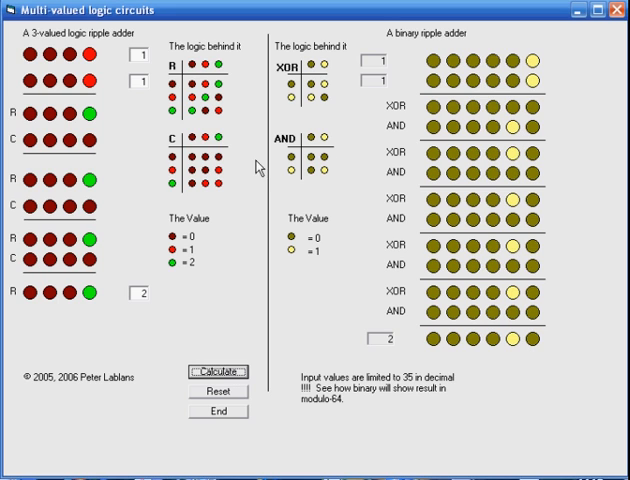
pyautogui.moveTo(120, 326)
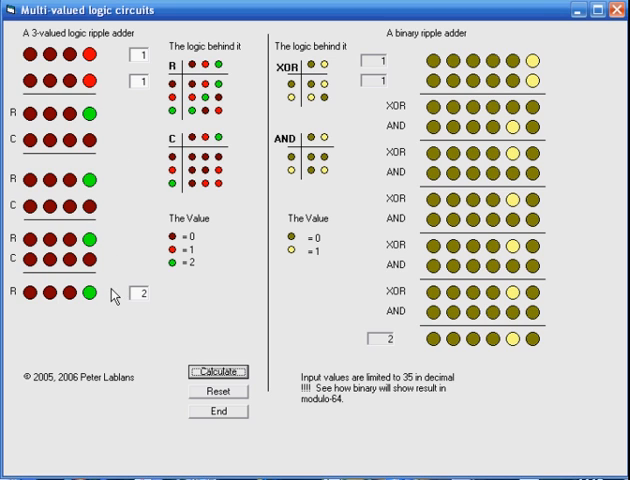
pyautogui.moveTo(112, 122)
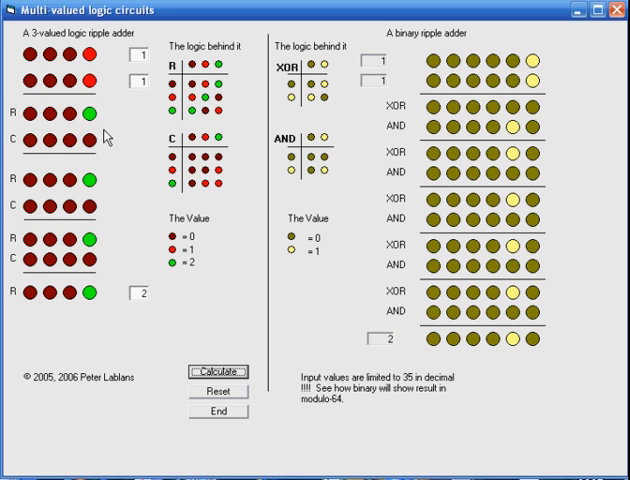
pyautogui.moveTo(196, 256)
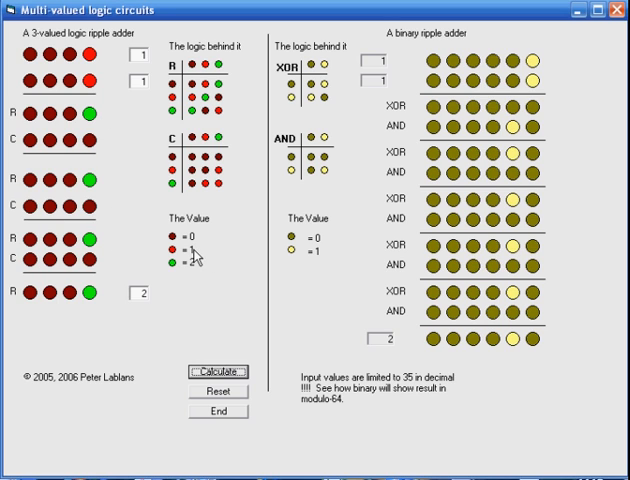
pyautogui.moveTo(414, 236)
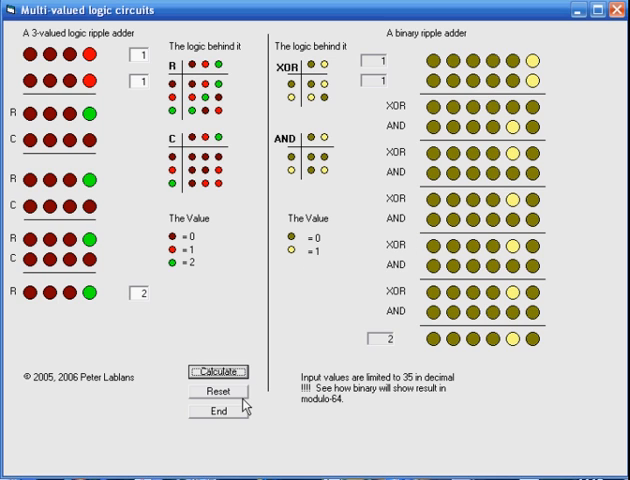
# - Reset the adders and calculate 1 plus 2, giving 3 on both
pyautogui.click(210, 398)
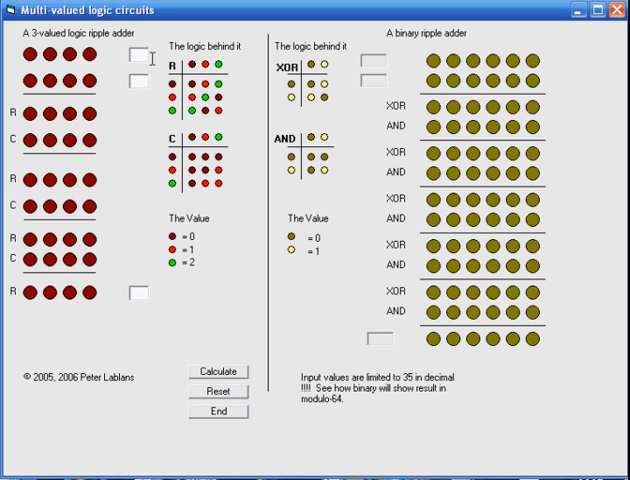
pyautogui.write('1')
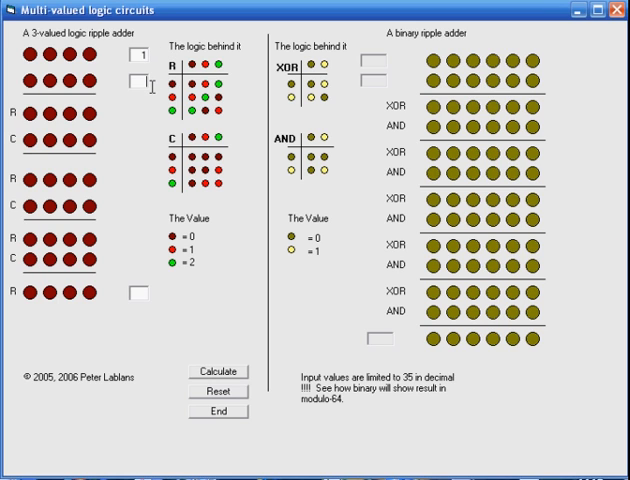
pyautogui.write('2')
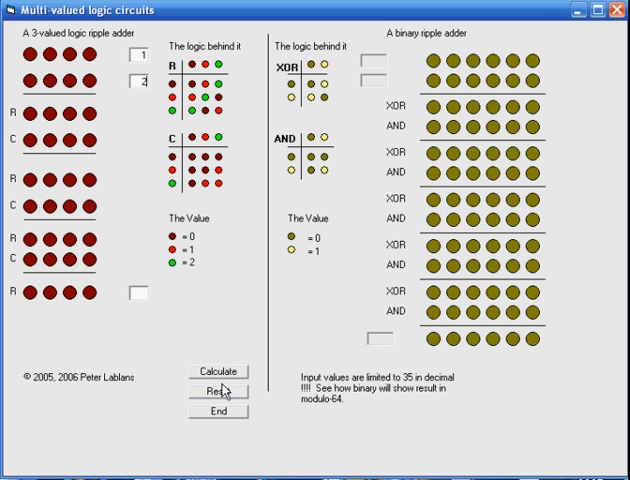
pyautogui.click(216, 372)
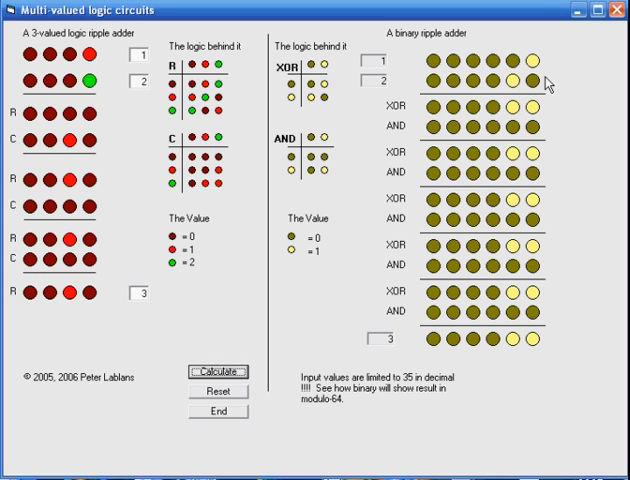
pyautogui.moveTo(528, 168)
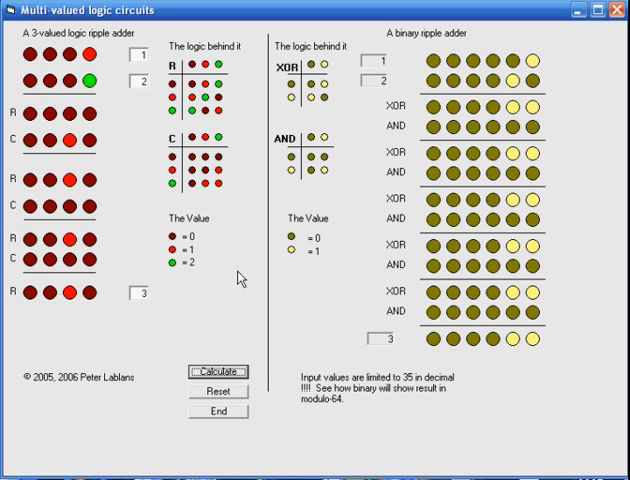
# - Reset the adders and calculate 31 plus 1, letting the carry ripple to 32
pyautogui.click(216, 392)
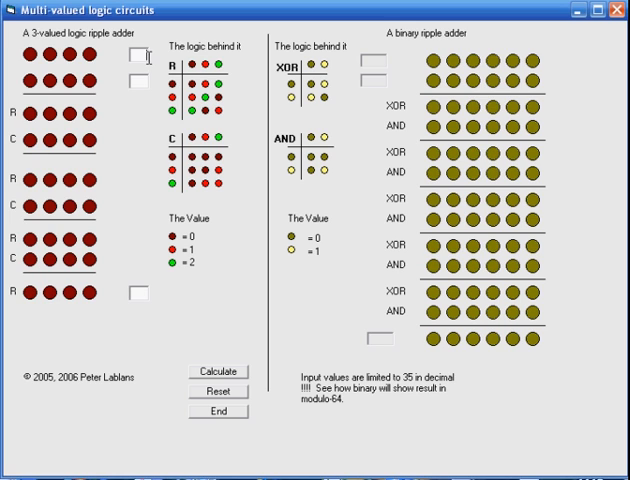
pyautogui.write('31')
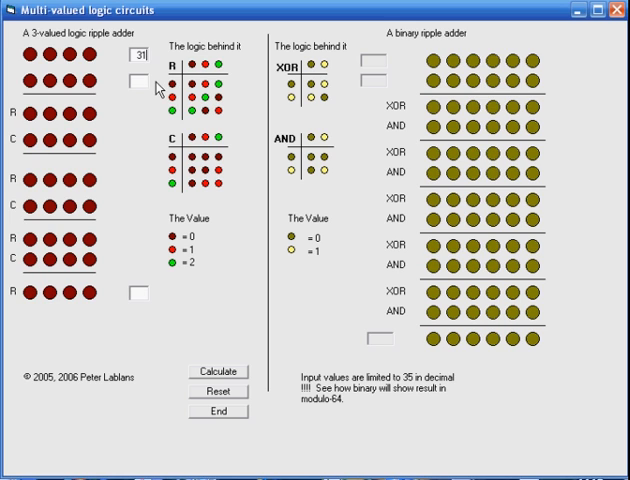
pyautogui.write('1')
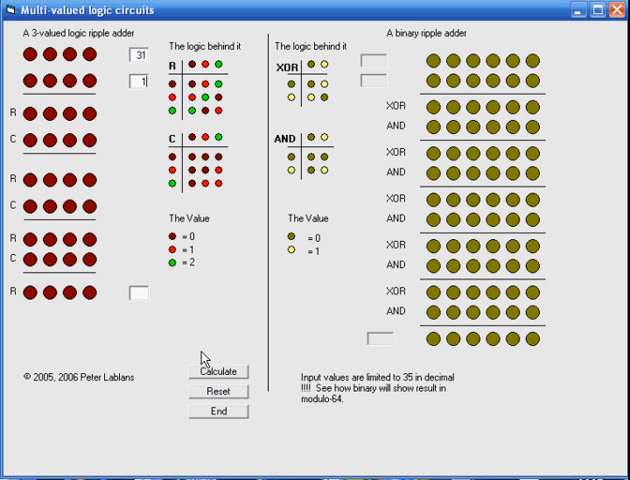
pyautogui.click(214, 372)
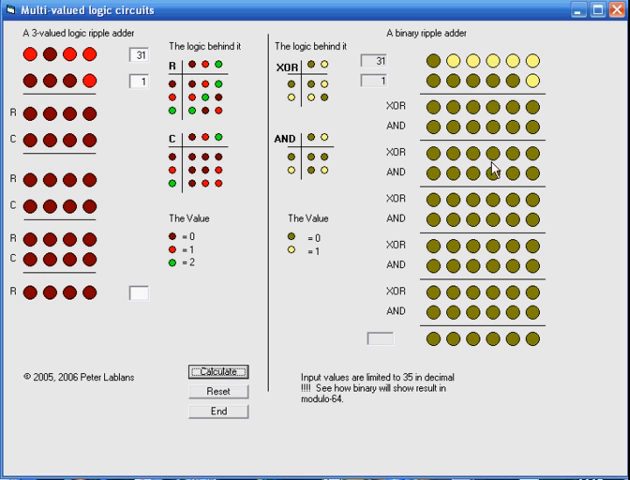
pyautogui.click(210, 372)
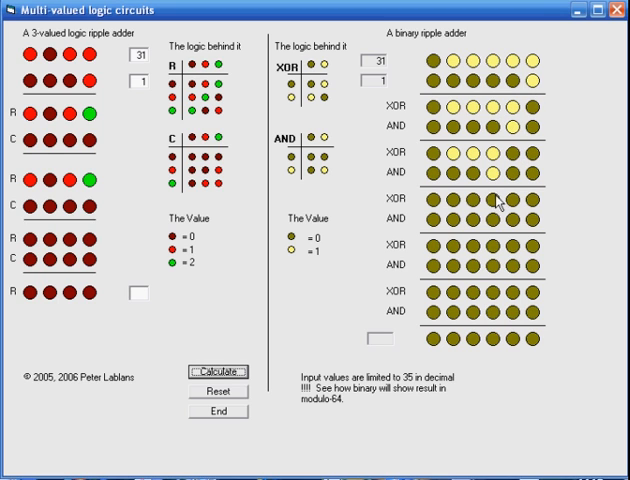
pyautogui.click(216, 372)
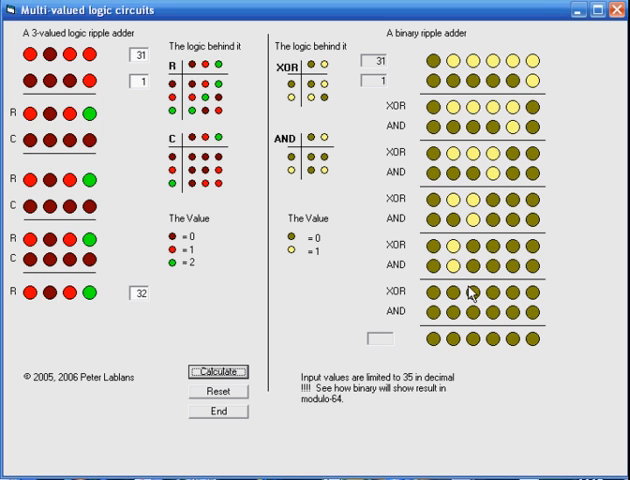
pyautogui.click(216, 372)
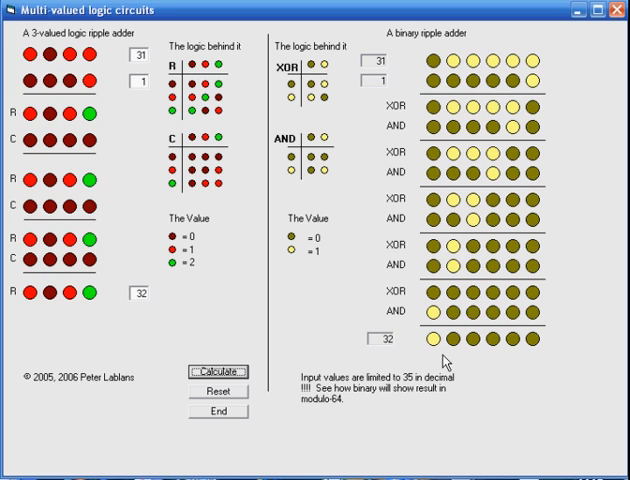
pyautogui.moveTo(104, 108)
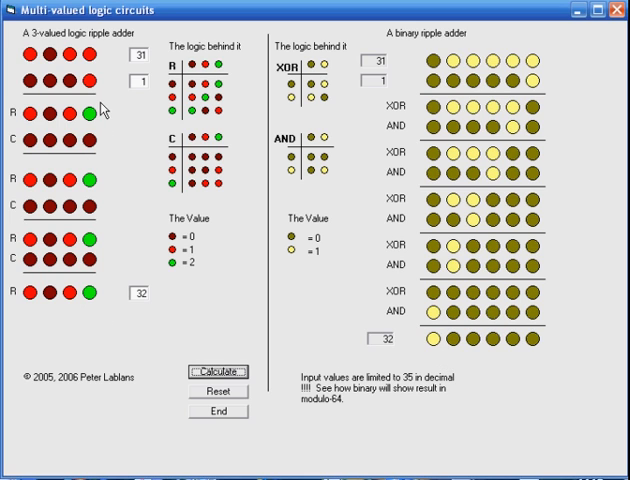
pyautogui.moveTo(112, 208)
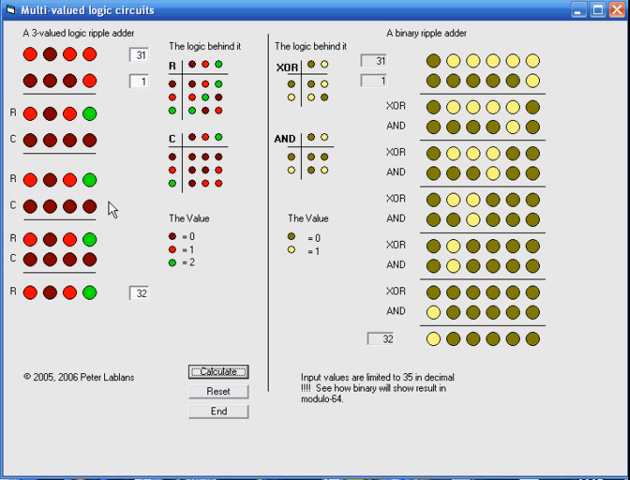
pyautogui.moveTo(420, 160)
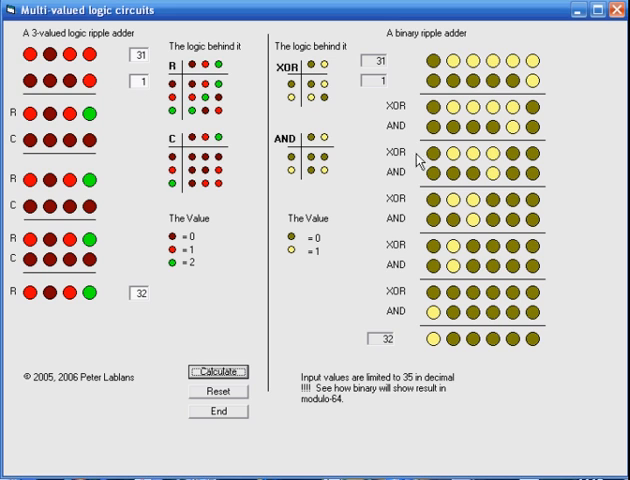
pyautogui.moveTo(88, 84)
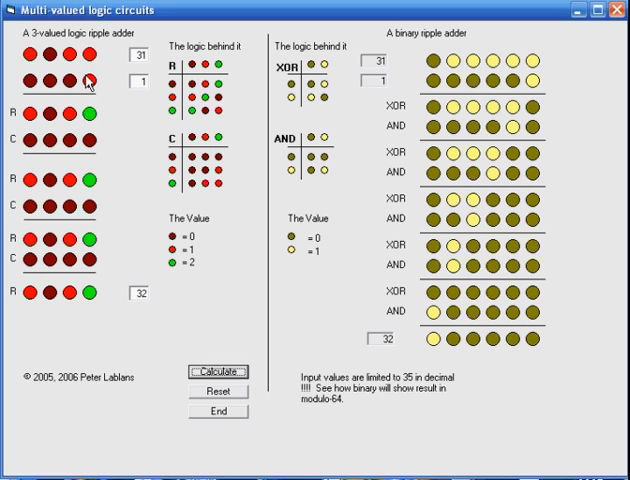
pyautogui.moveTo(112, 312)
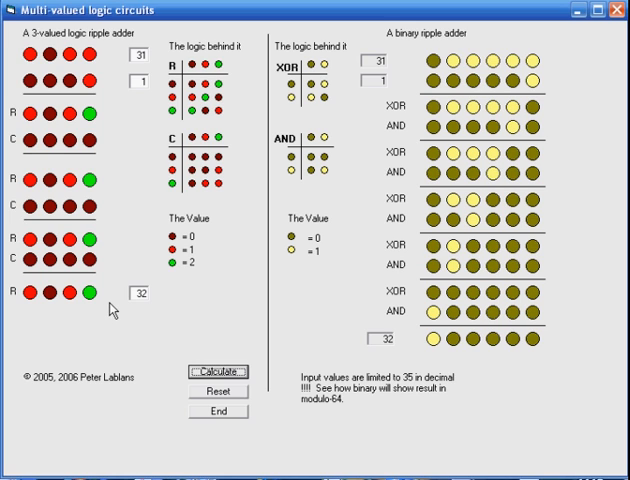
pyautogui.moveTo(530, 192)
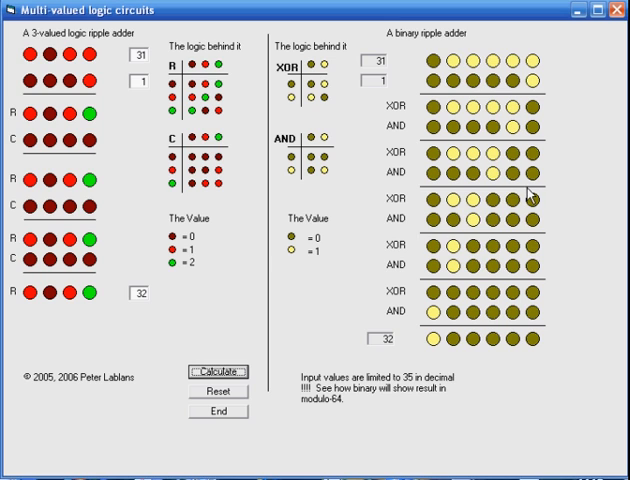
pyautogui.moveTo(552, 152)
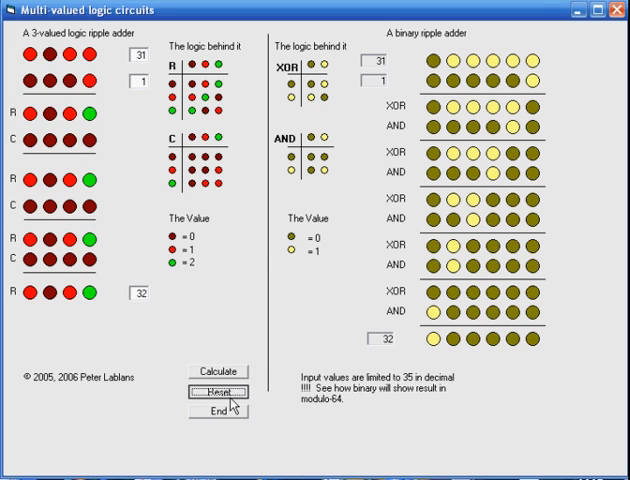
# - Reset the 31 plus 1 result and start calculating 26 plus 1 on both adders
pyautogui.click(218, 390)
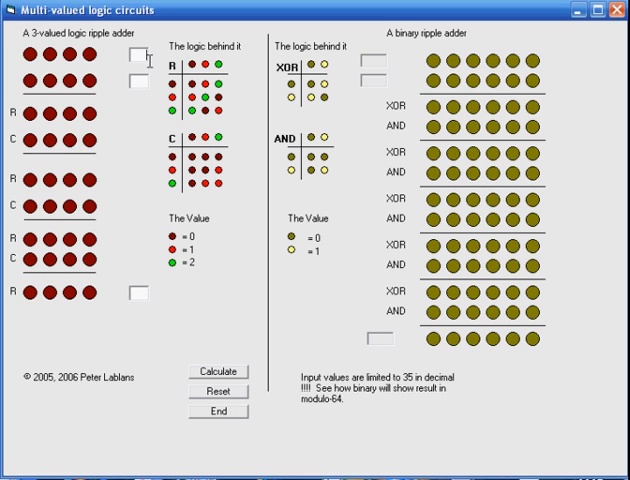
pyautogui.write('26')
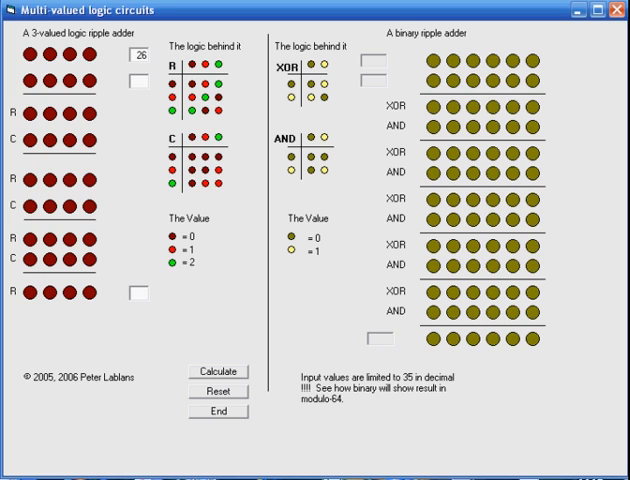
pyautogui.moveTo(152, 90)
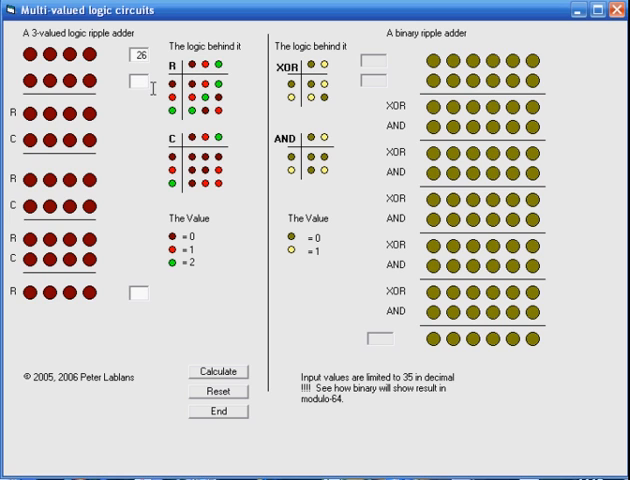
pyautogui.write('1')
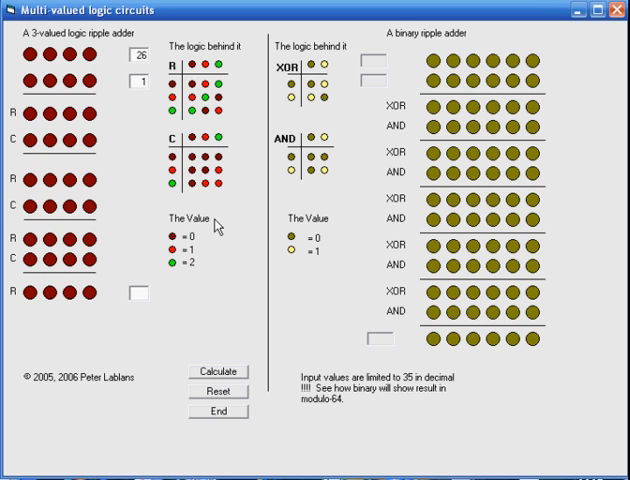
pyautogui.click(214, 372)
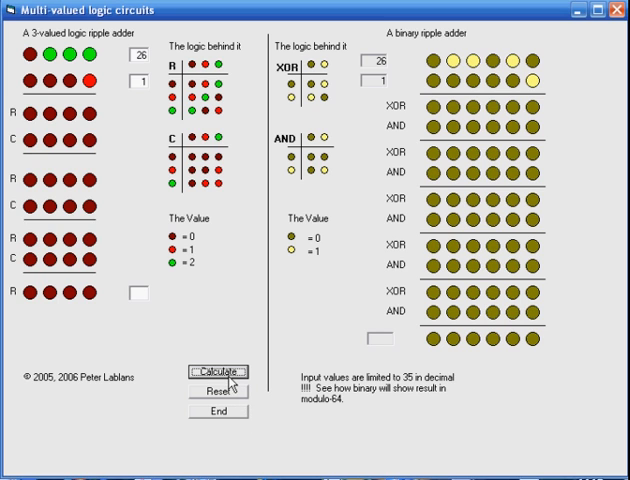